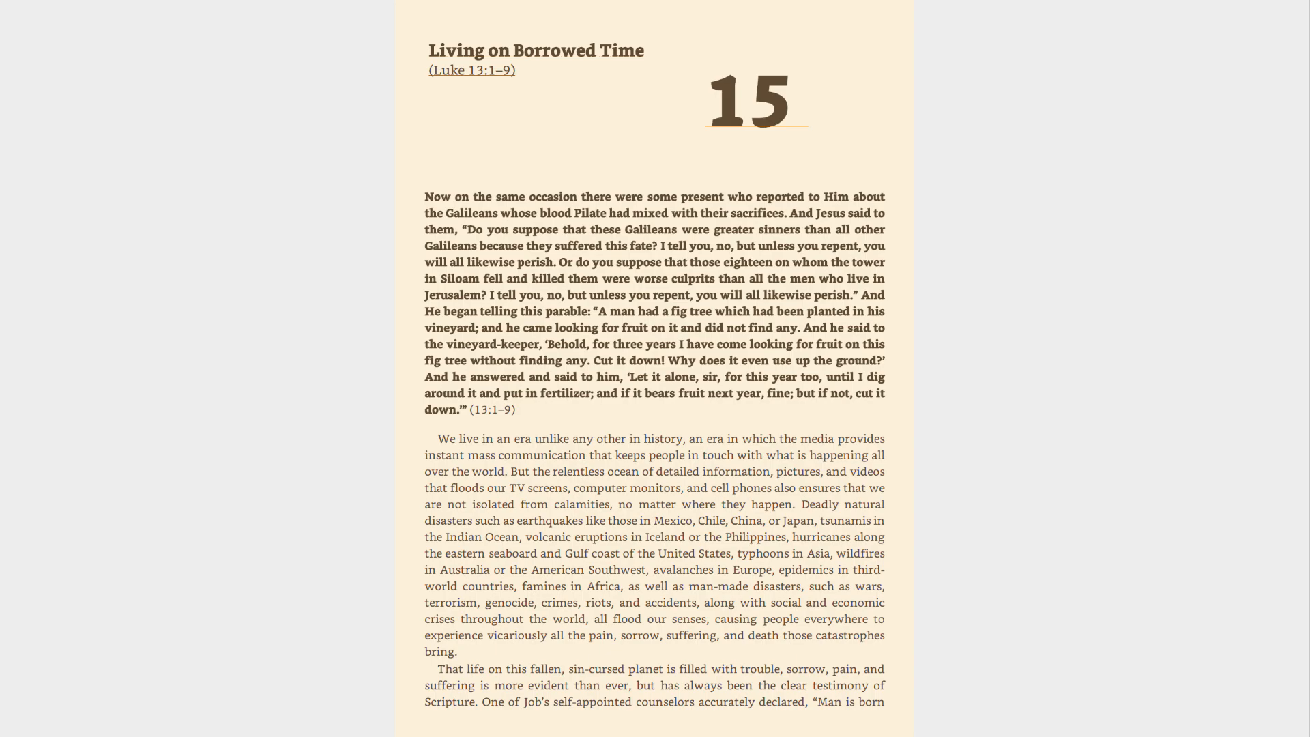
pyautogui.scroll(-3)
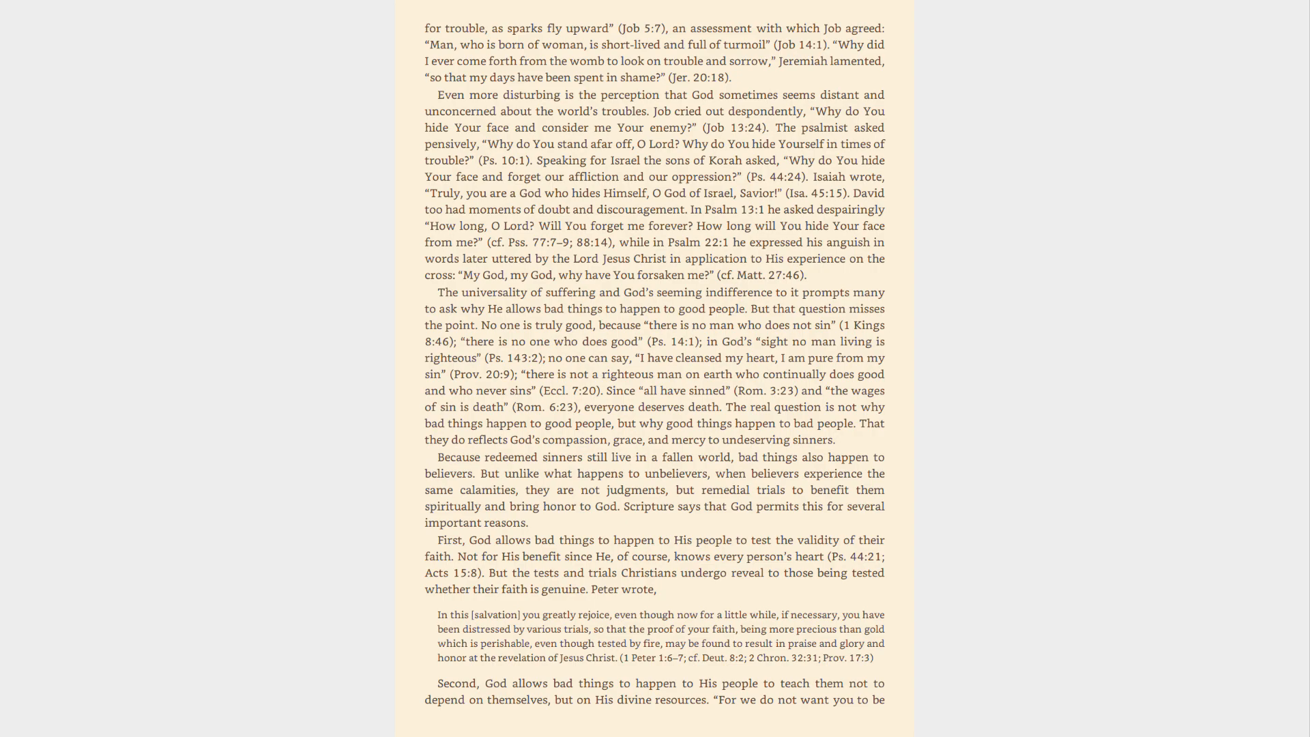
pyautogui.scroll(-3)
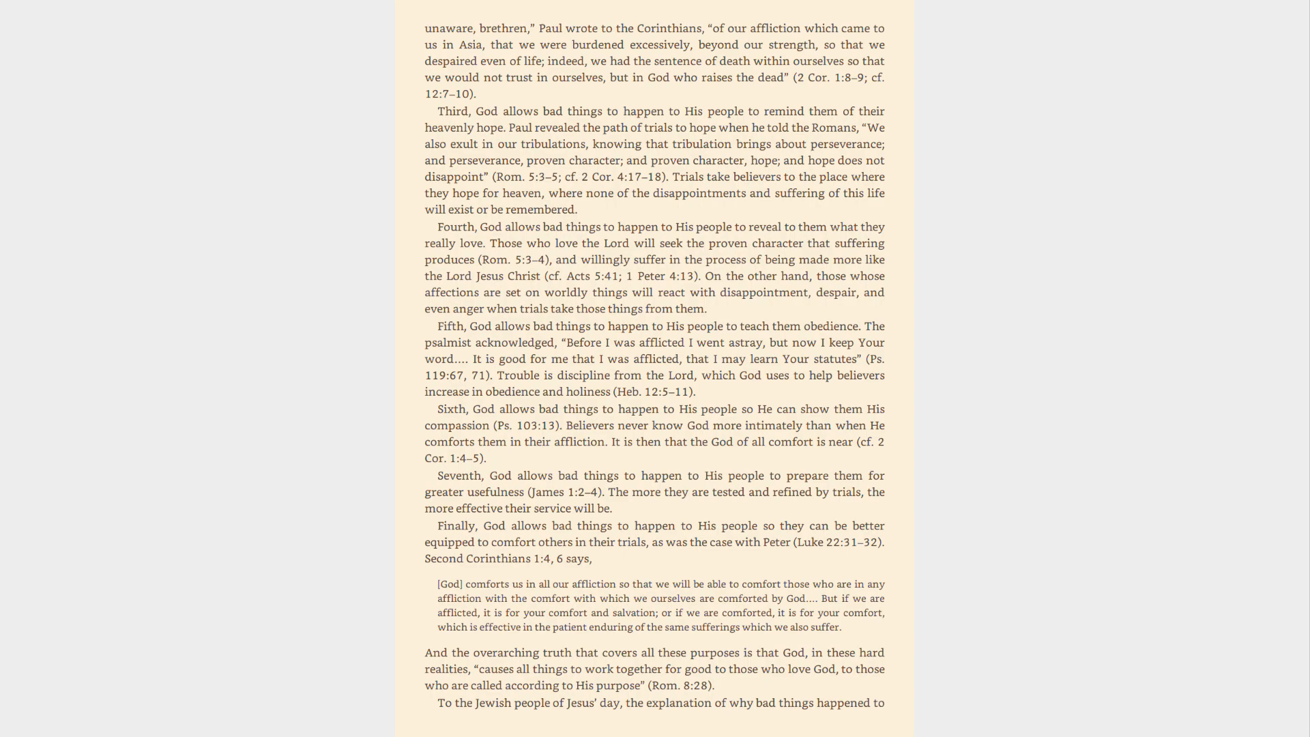
pyautogui.scroll(-3)
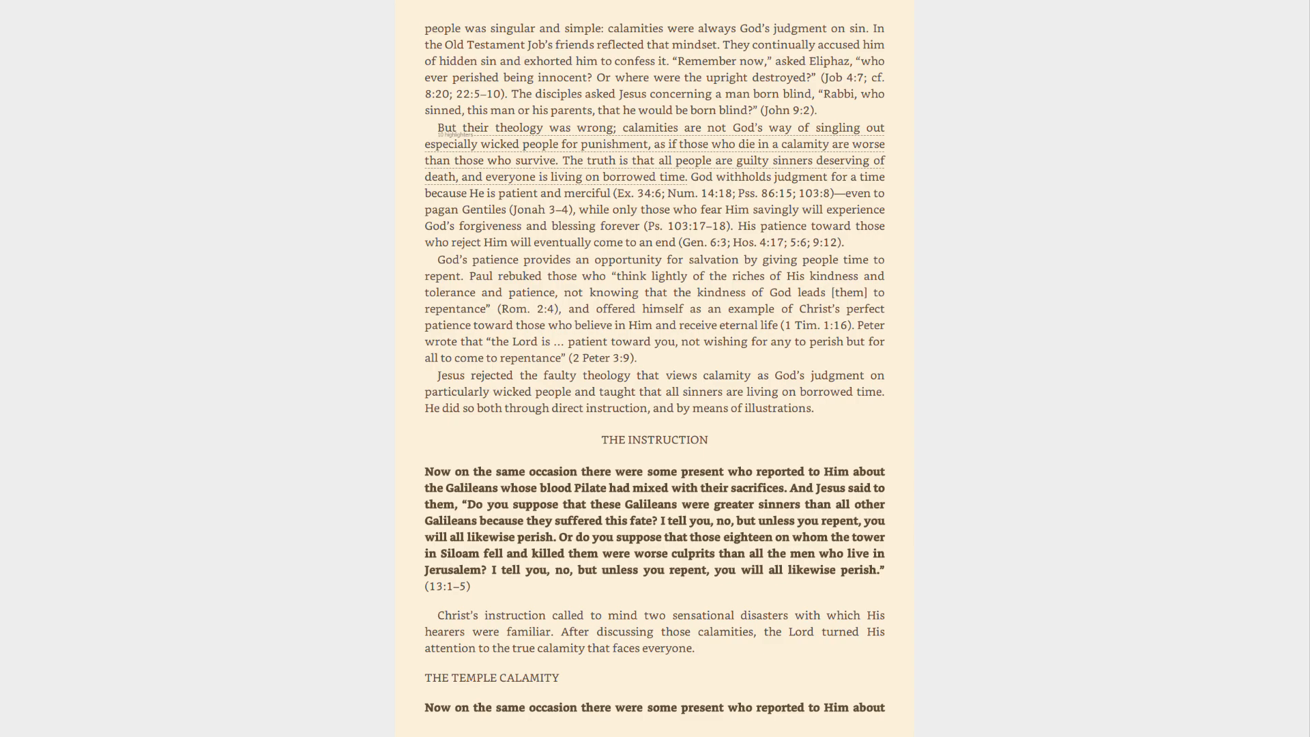
pyautogui.scroll(-3)
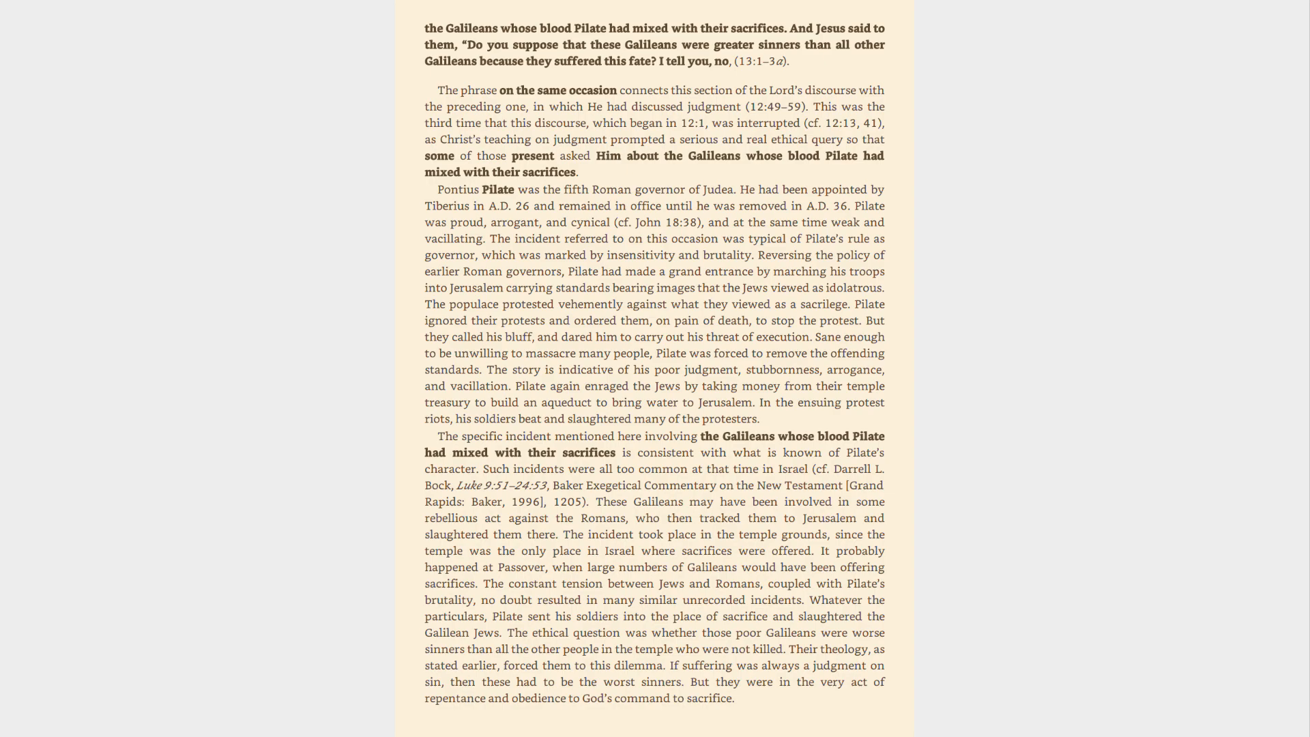
pyautogui.scroll(-3)
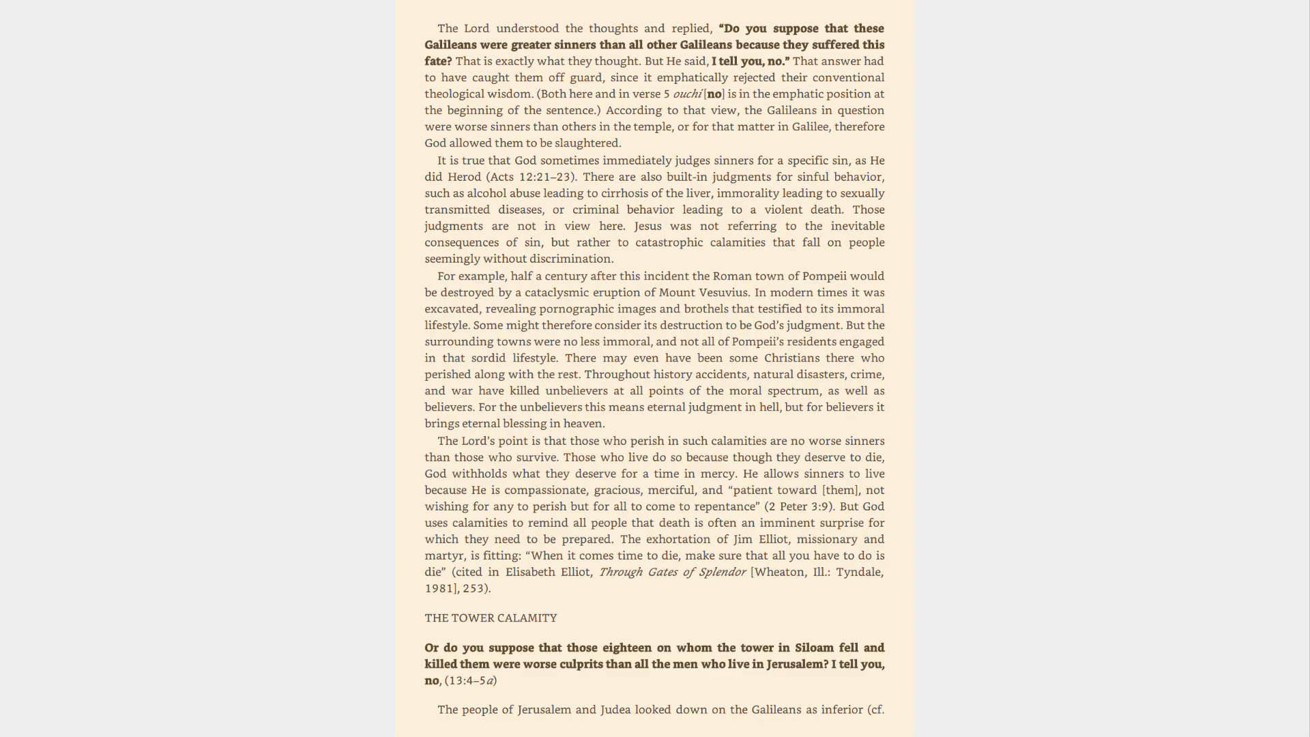
pyautogui.scroll(-3)
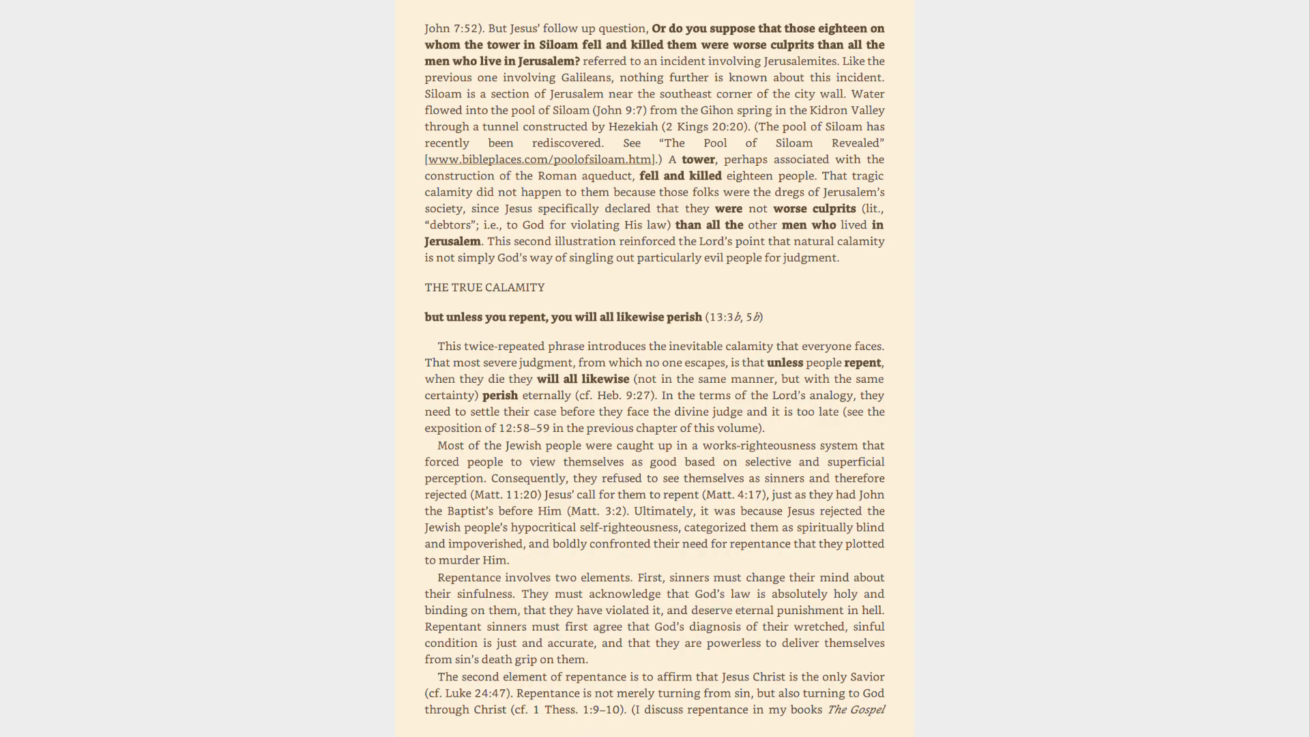
pyautogui.scroll(-3)
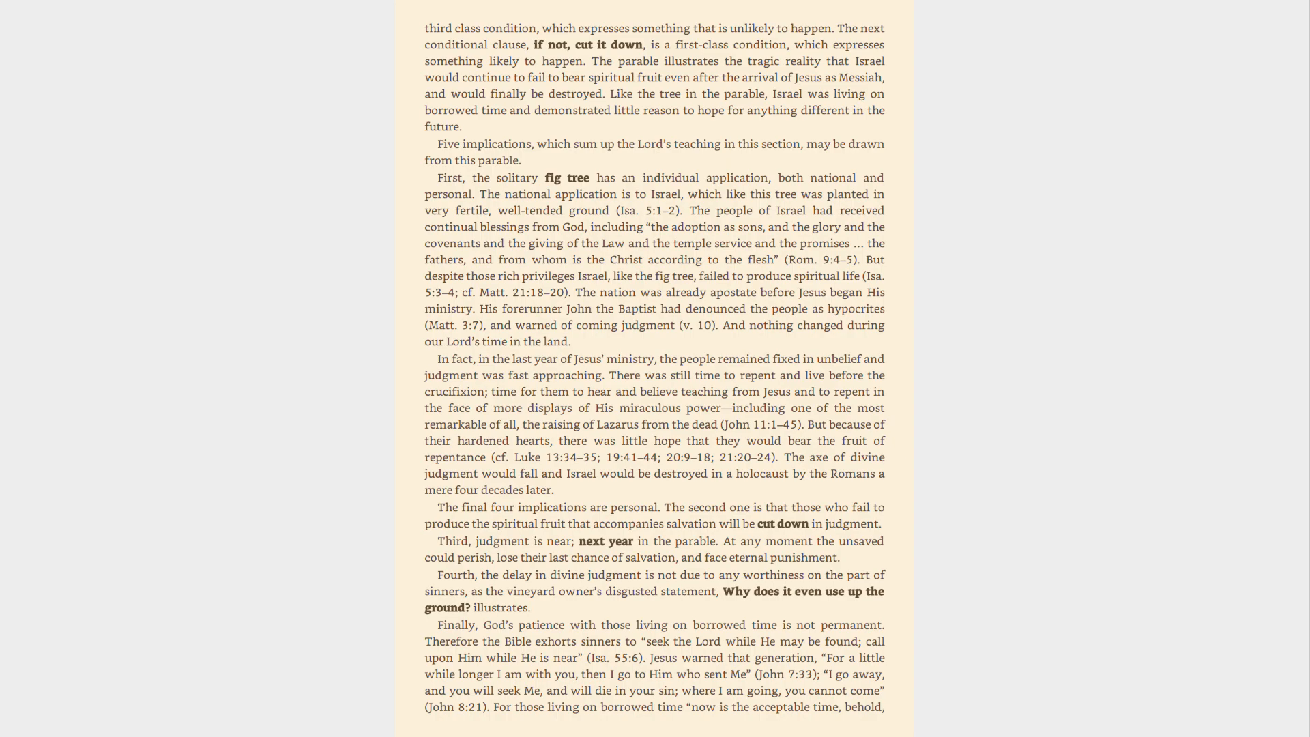
pyautogui.scroll(-3)
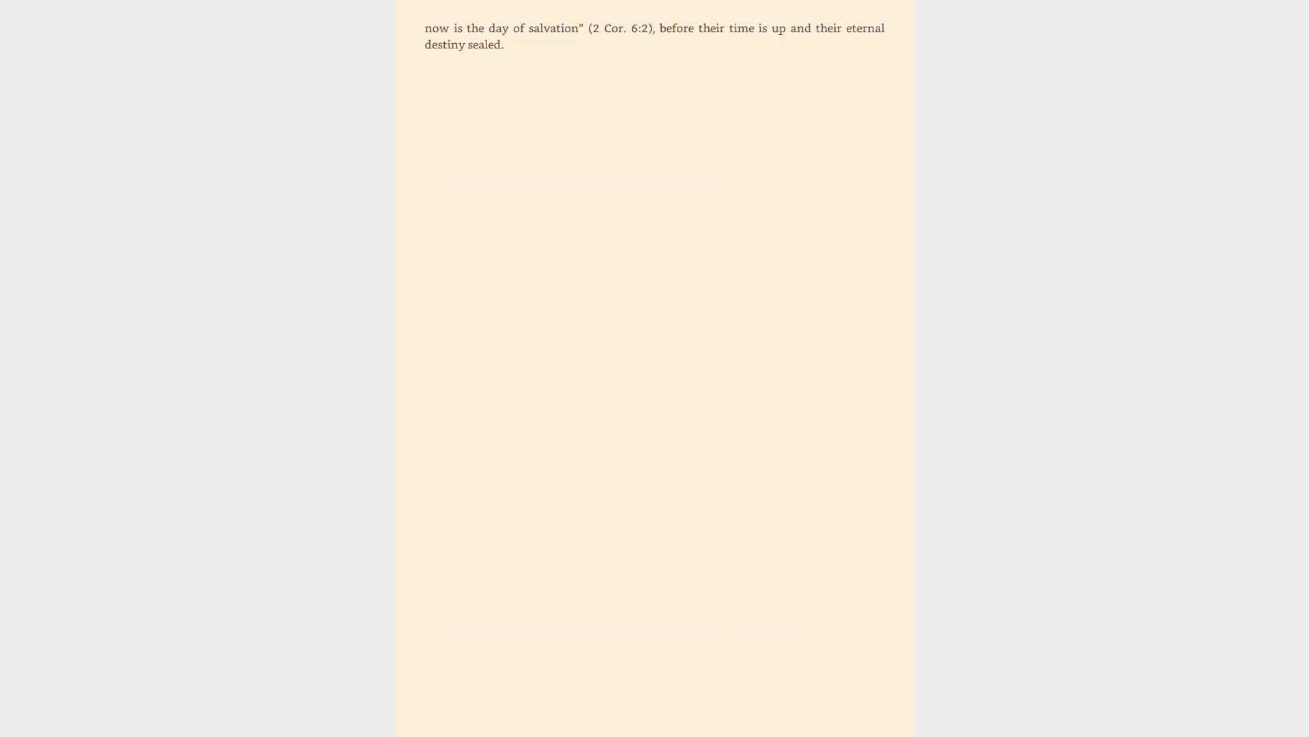